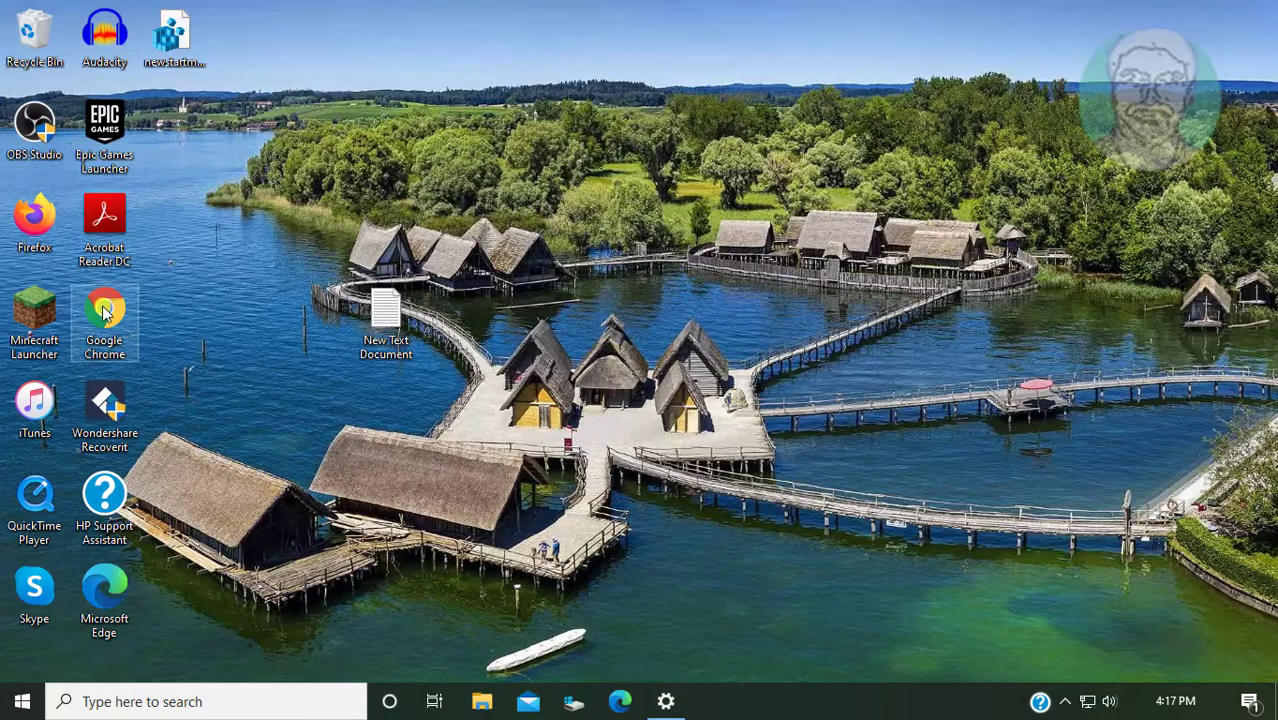
# Launch Chrome and follow the 'Reset Windows Update Agent script' link on Microsoft's Windows Update resources page.
pyautogui.doubleClick(104, 316)
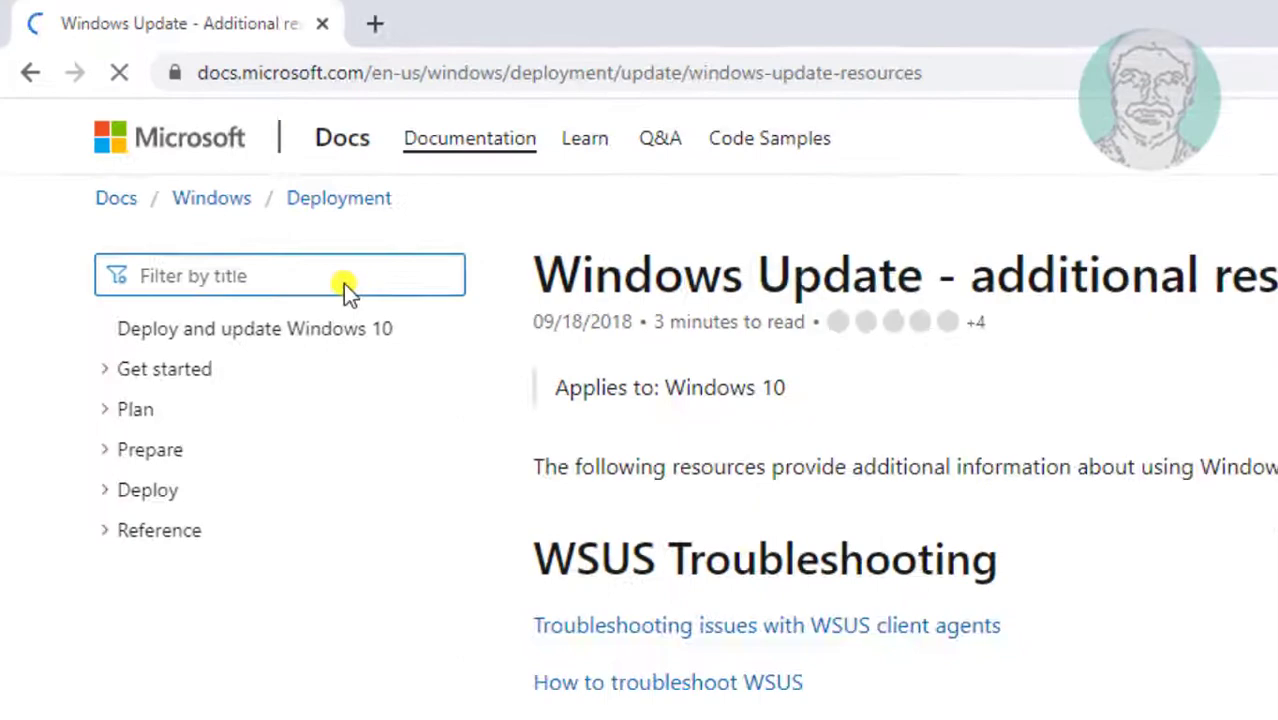
pyautogui.scroll(-3)
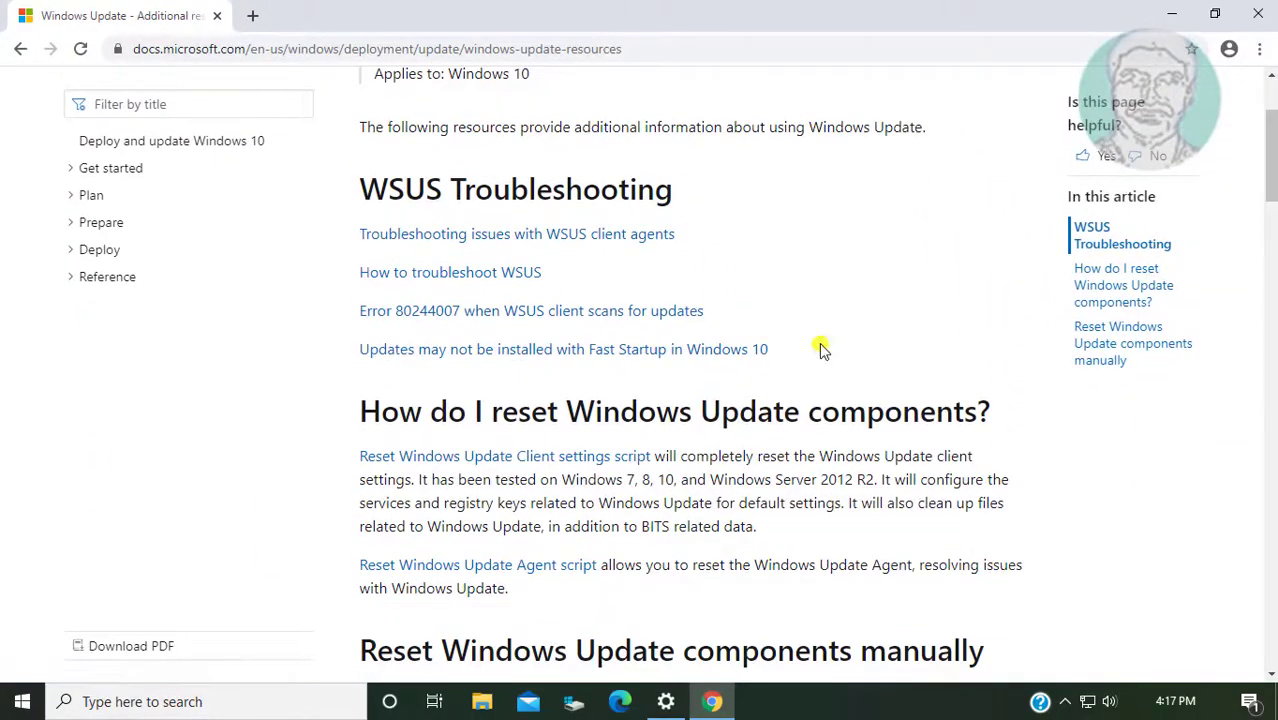
pyautogui.moveTo(450, 570)
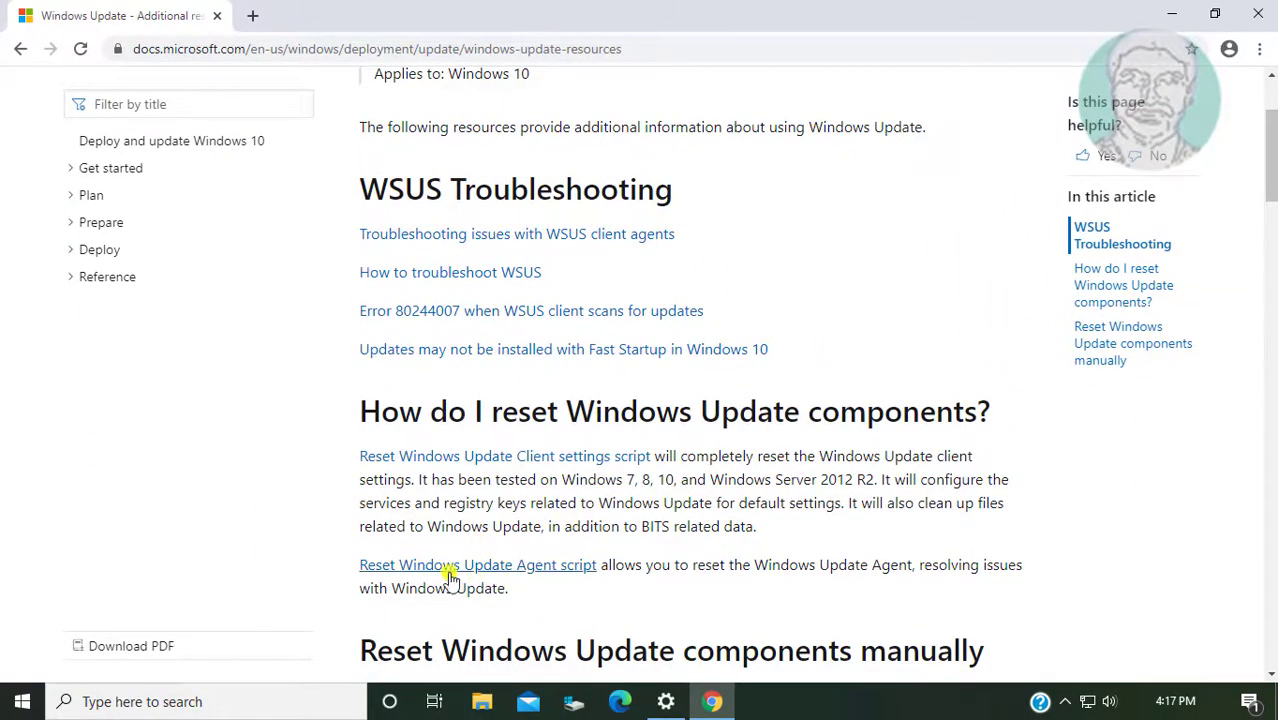
pyautogui.click(476, 564)
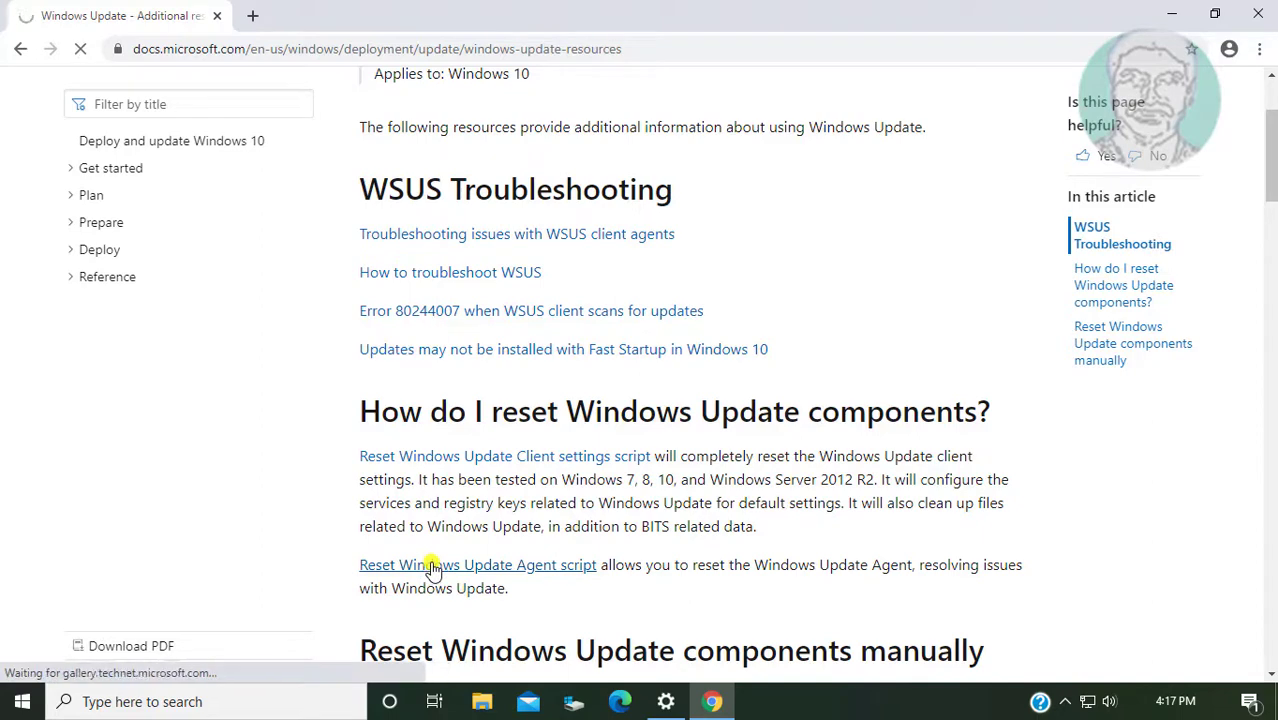
# Download ResetWUEng.zip from the TechNet gallery page, agreeing to its MIT license.
pyautogui.click(478, 564)
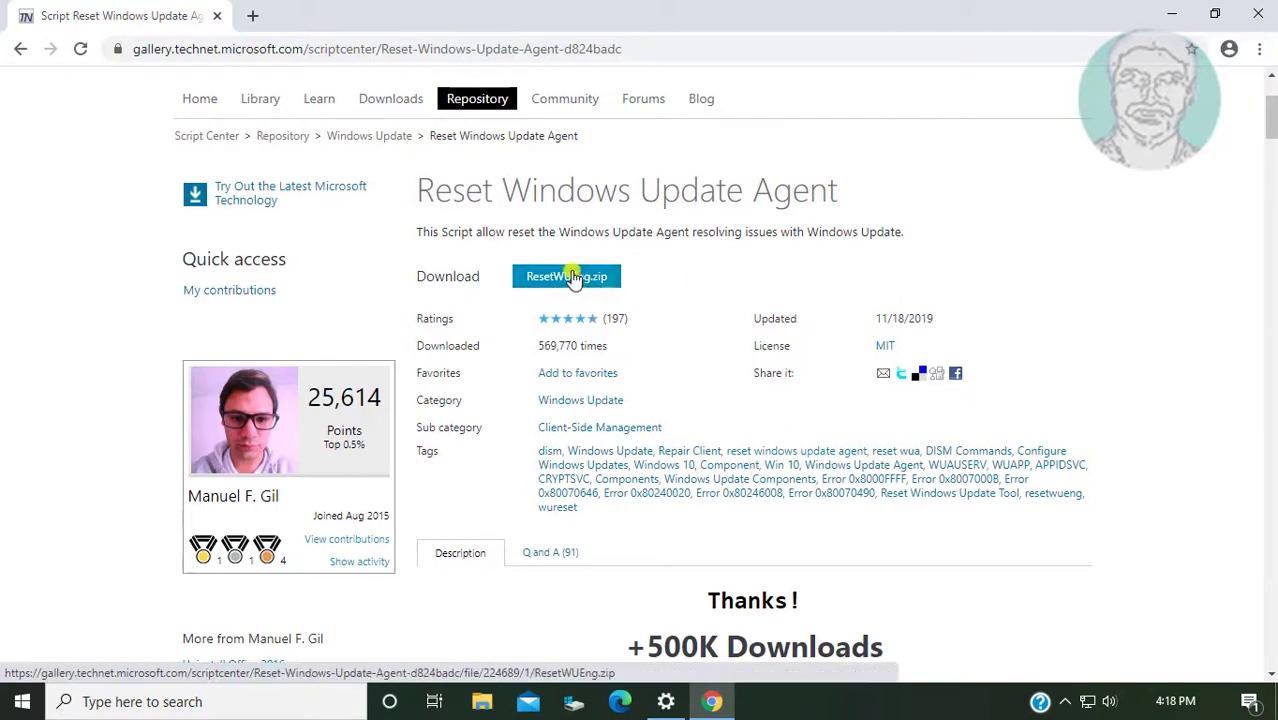
pyautogui.click(568, 276)
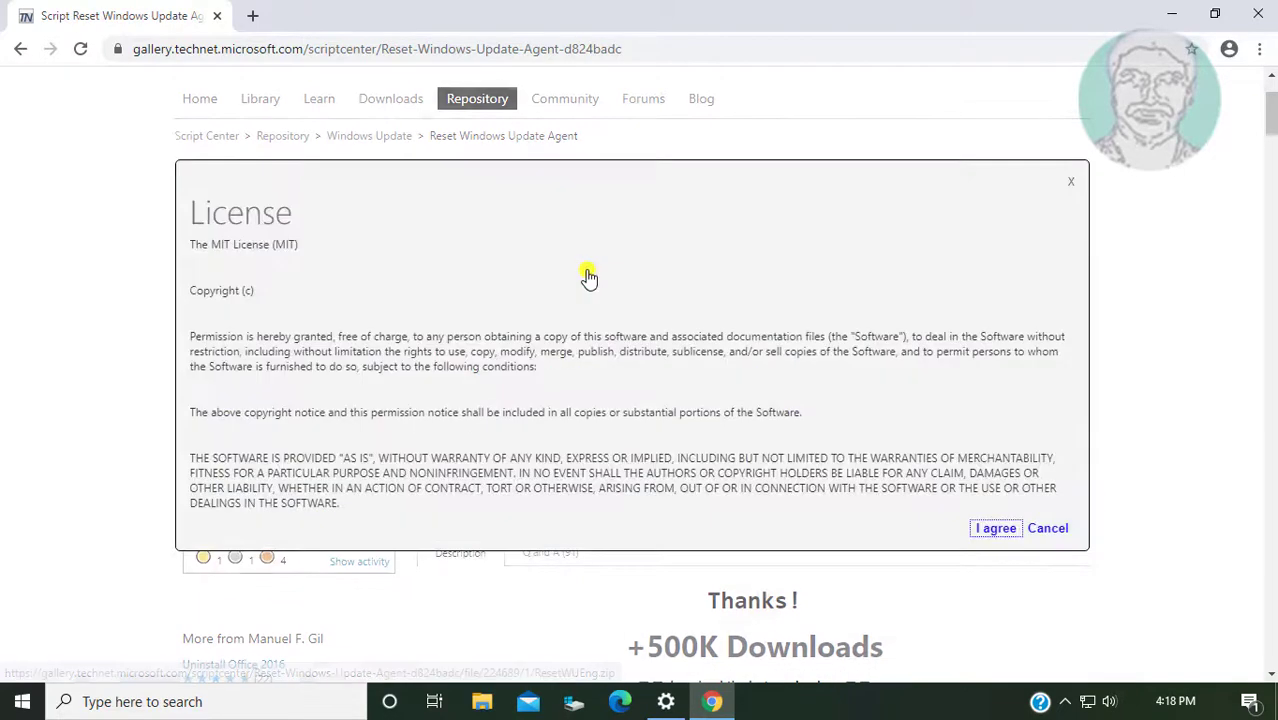
pyautogui.click(994, 528)
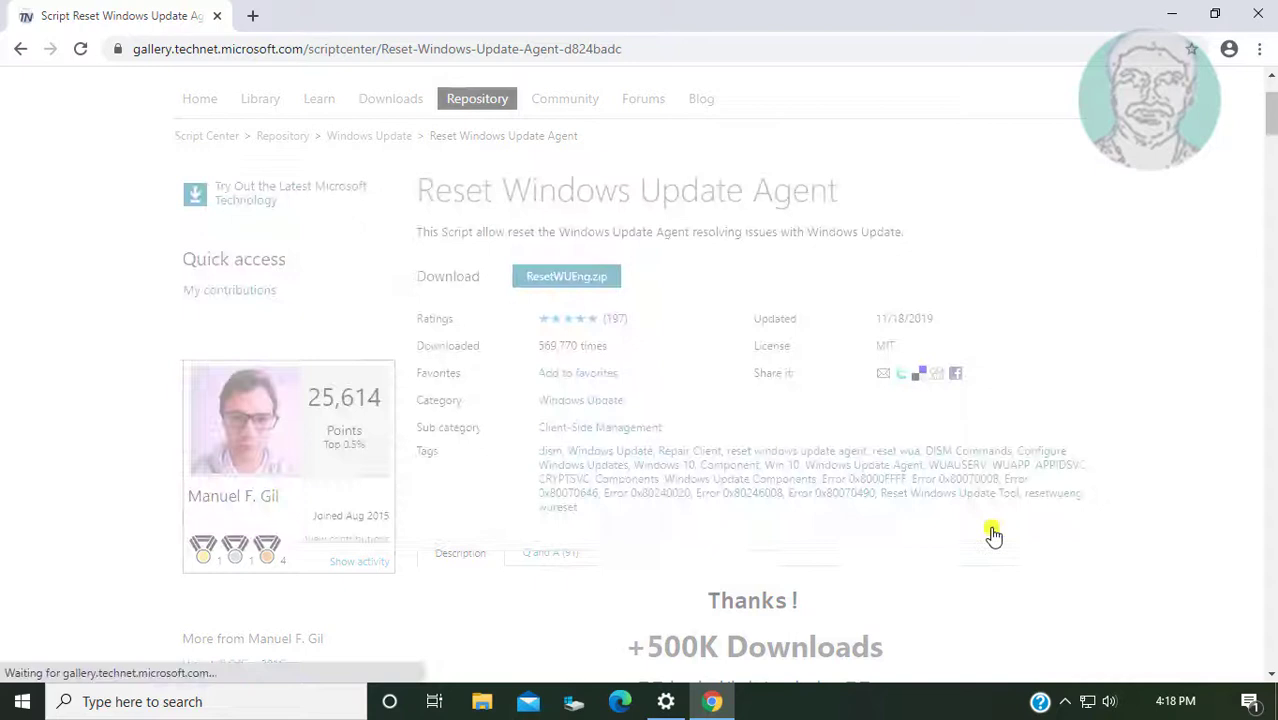
pyautogui.click(566, 276)
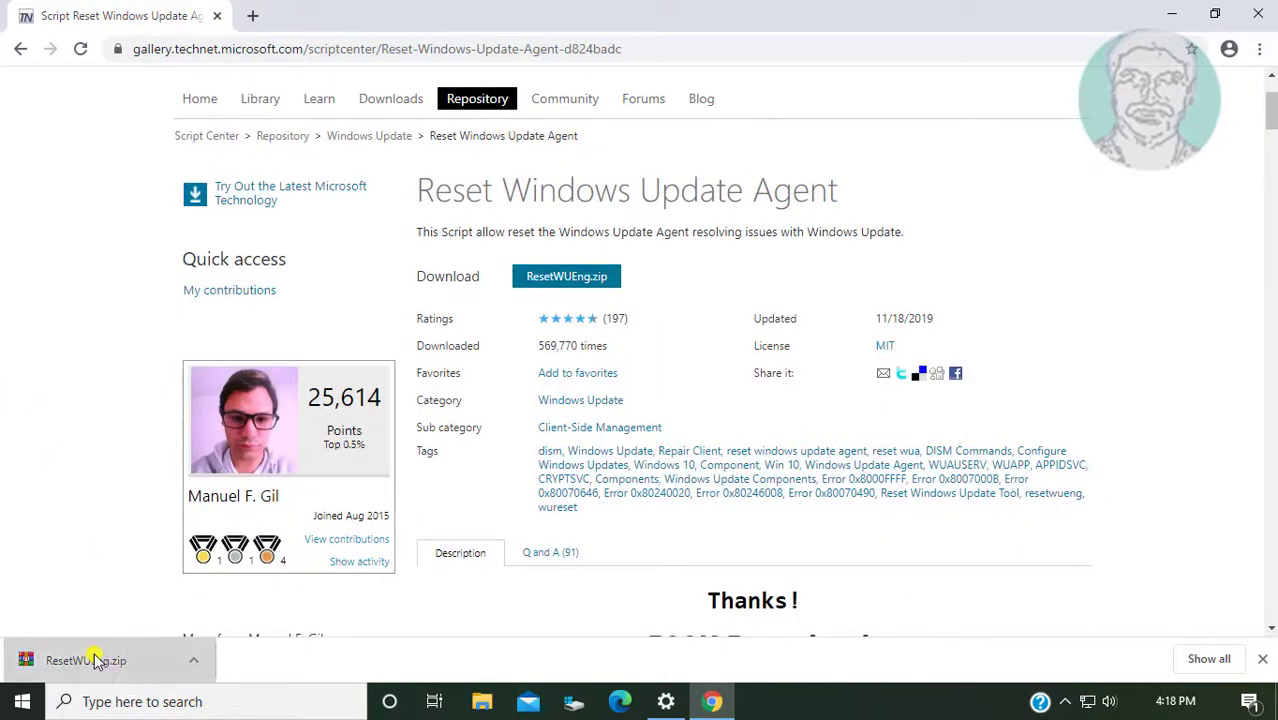
# Extract the downloaded ResetWUEng.zip with WinRAR into a ResetWUEng folder in Downloads.
pyautogui.click(84, 660)
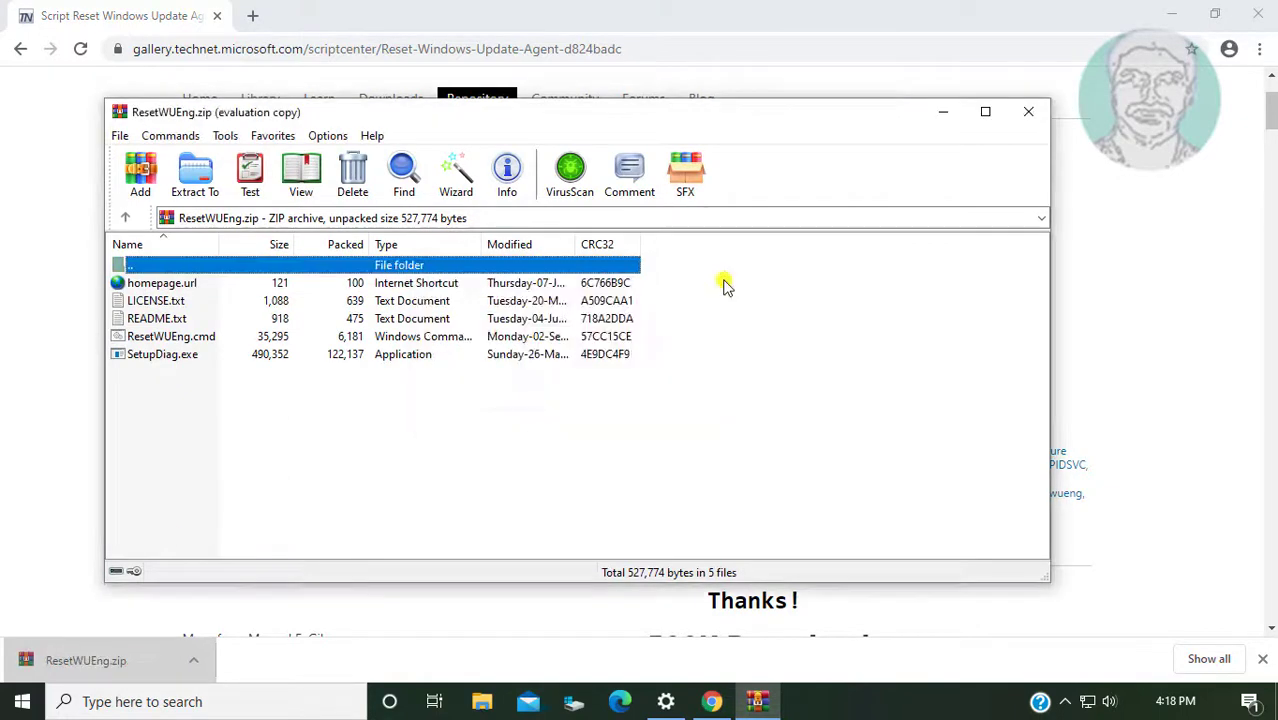
pyautogui.moveTo(304, 472)
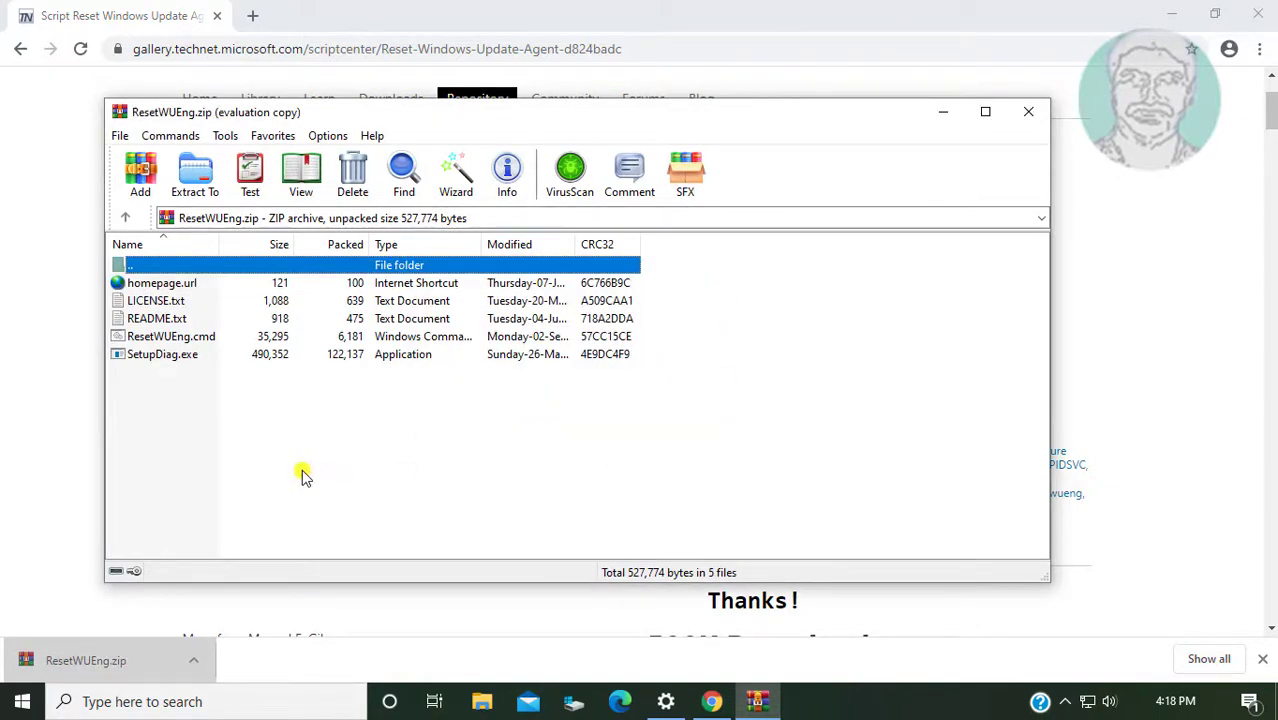
pyautogui.click(194, 176)
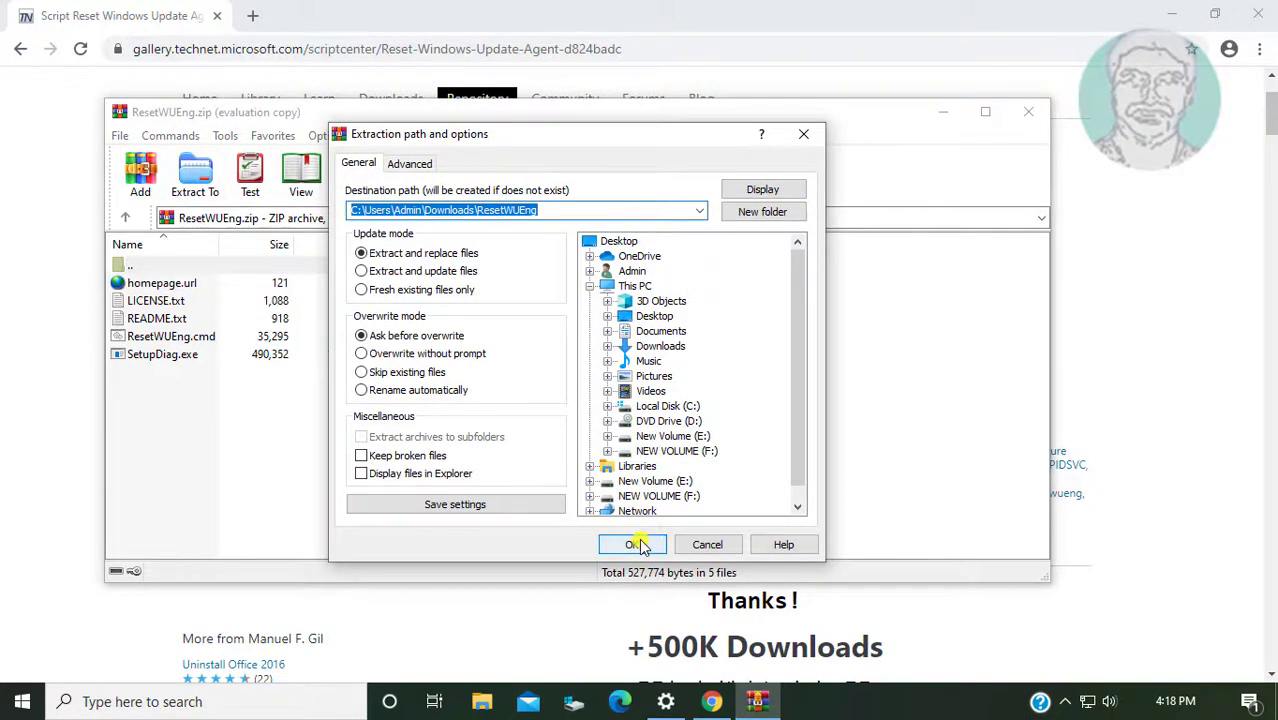
pyautogui.click(628, 544)
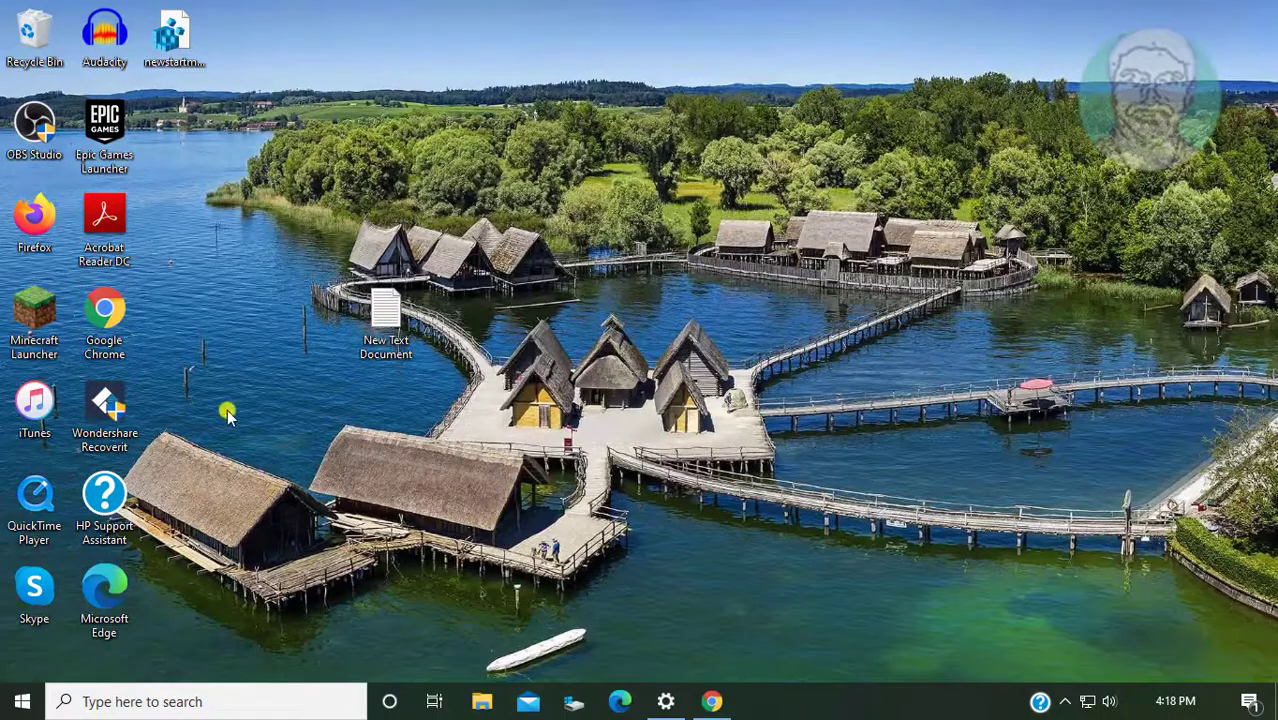
pyautogui.moveTo(480, 700)
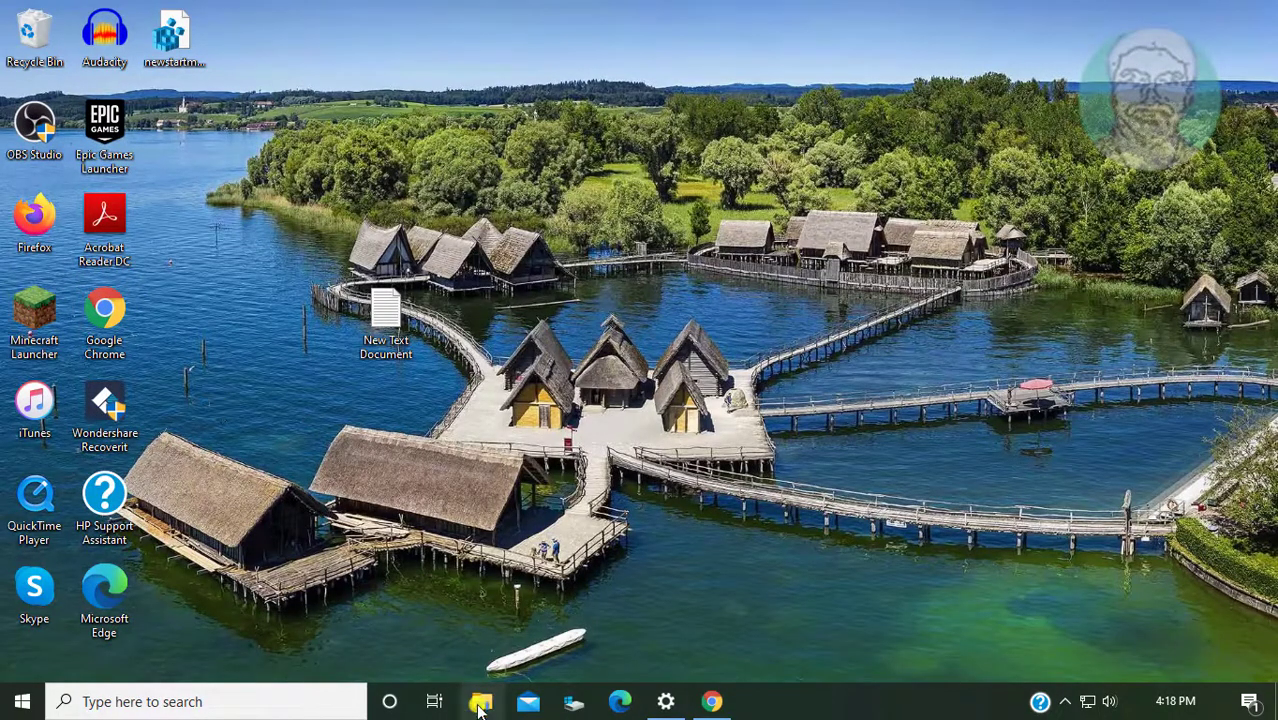
# From the extracted ResetWUEng folder in Downloads, run ResetWUEng.cmd as administrator.
pyautogui.click(480, 700)
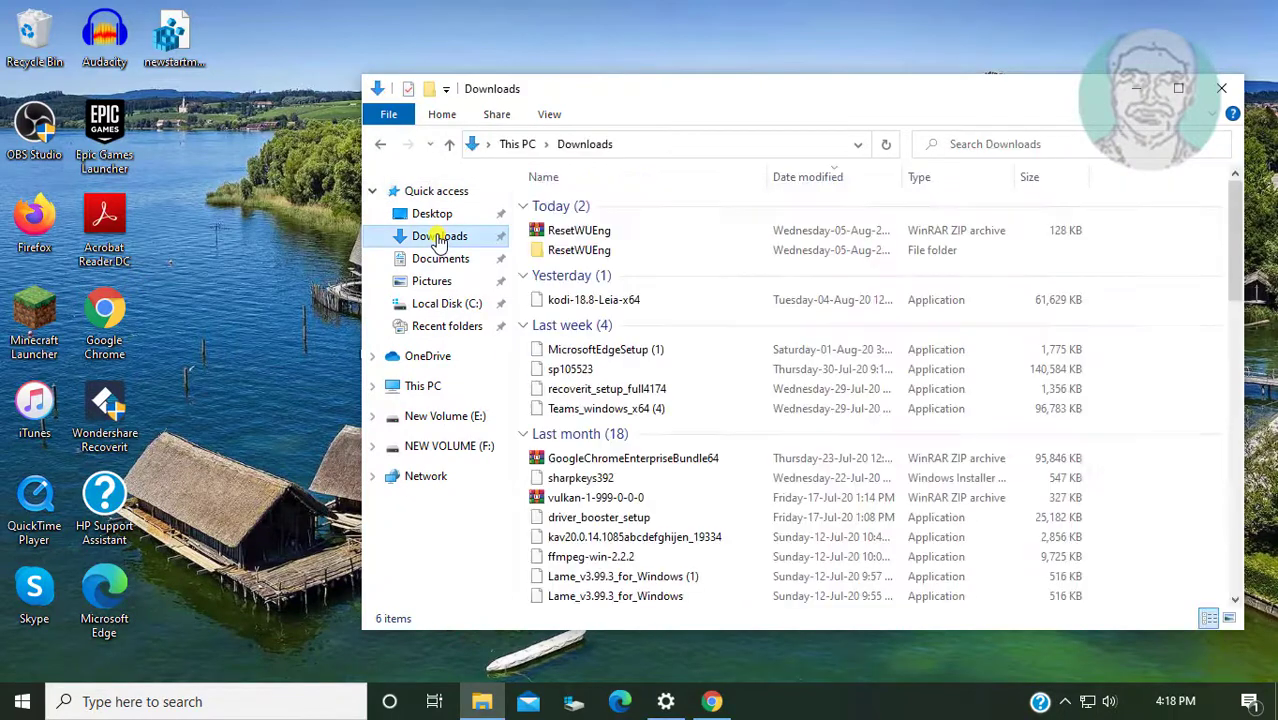
pyautogui.doubleClick(578, 250)
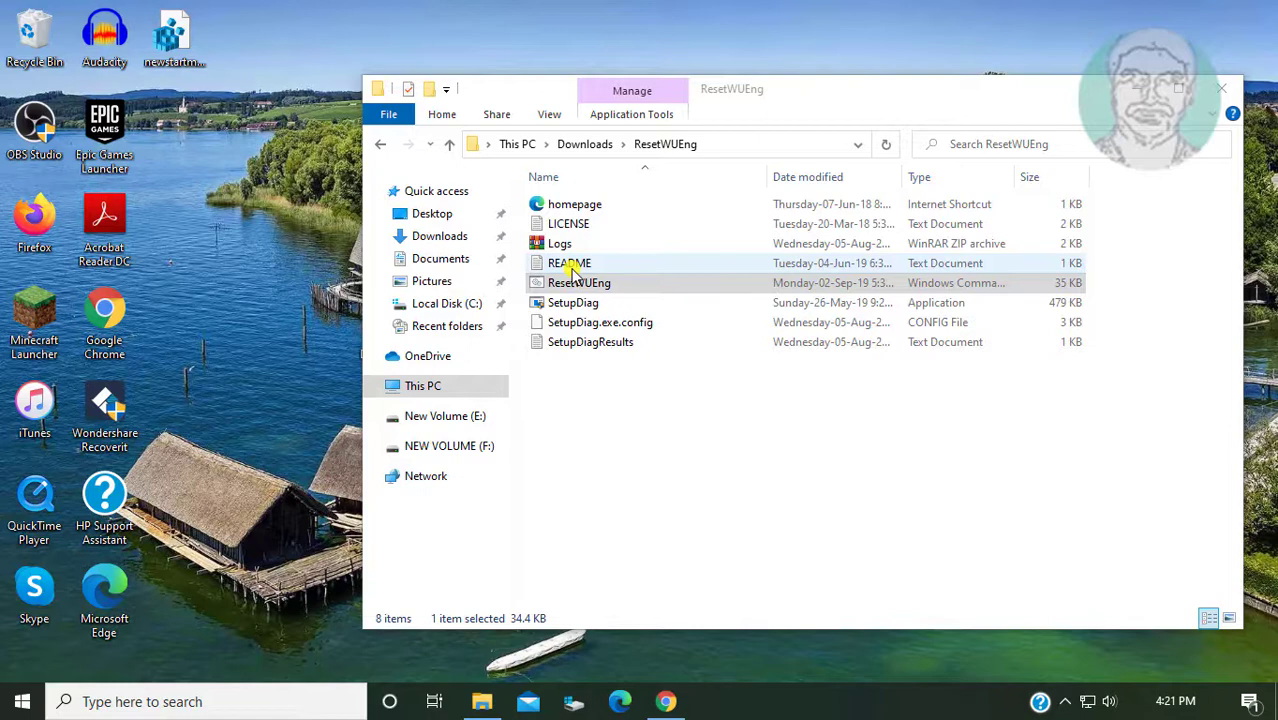
pyautogui.rightClick(578, 282)
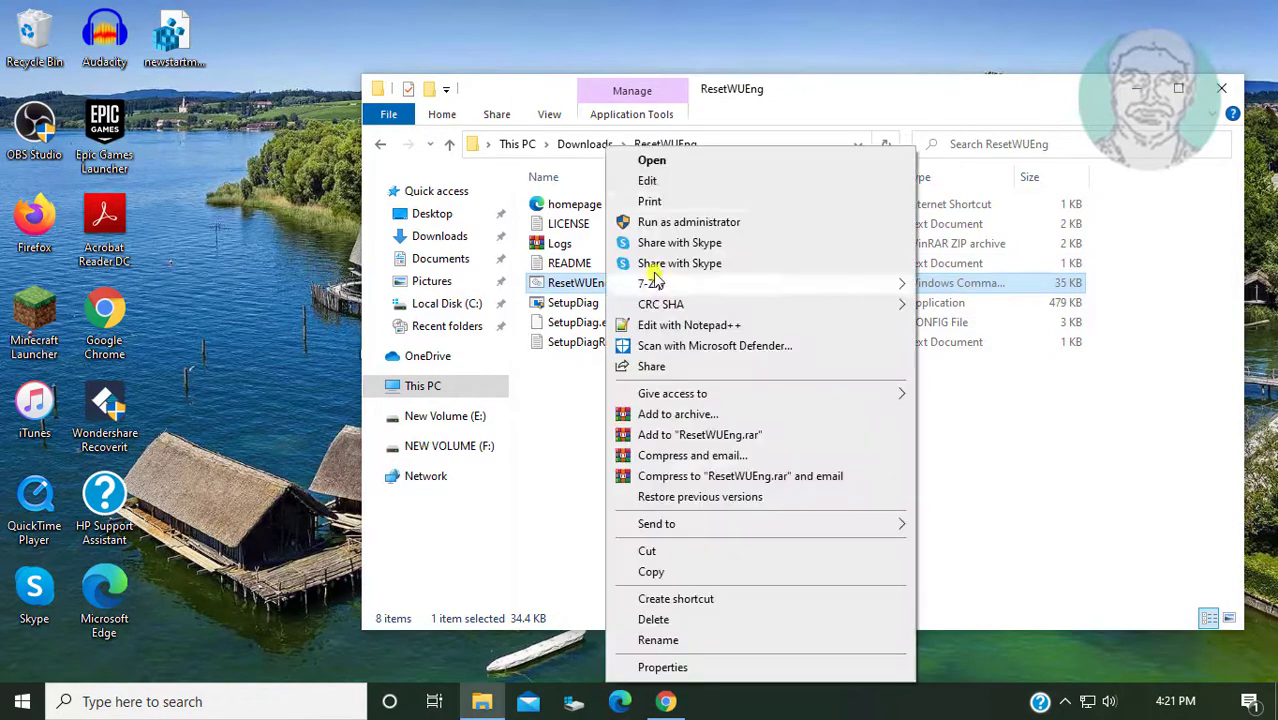
pyautogui.click(688, 220)
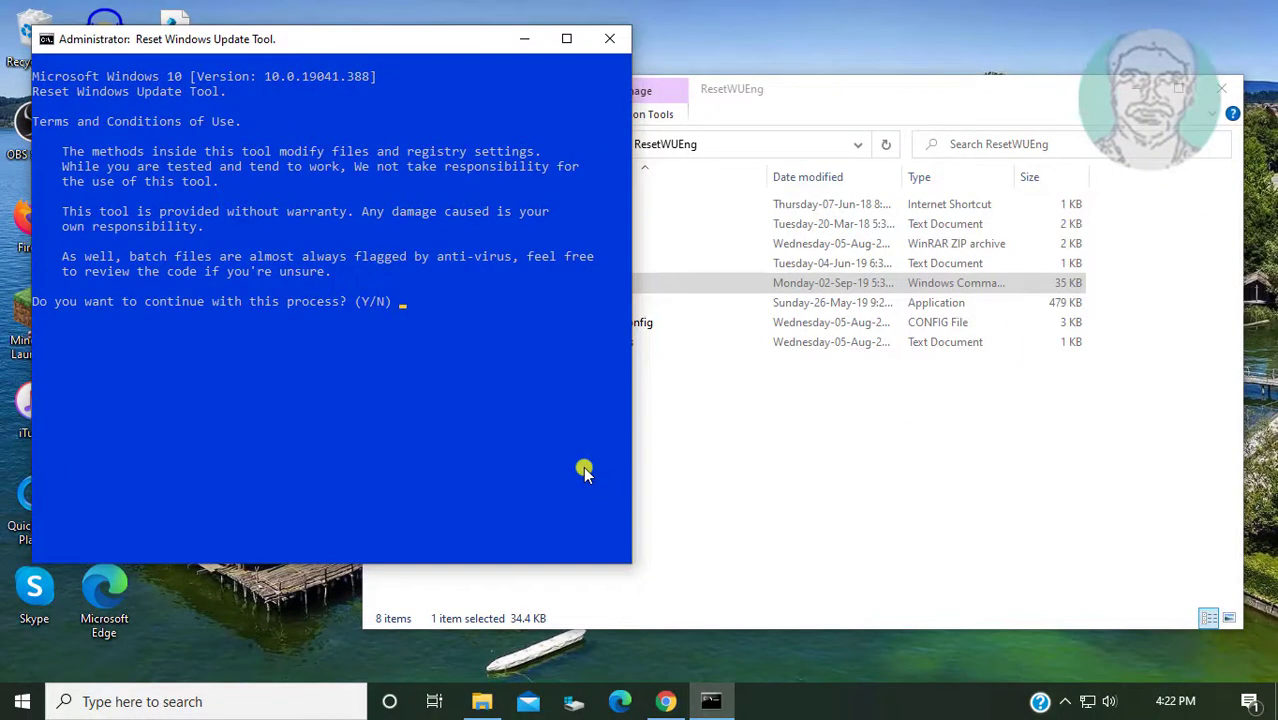
# Answer Y to the tool's terms, acknowledge the successful reset, then enter 0 to close it.
pyautogui.write('Y')
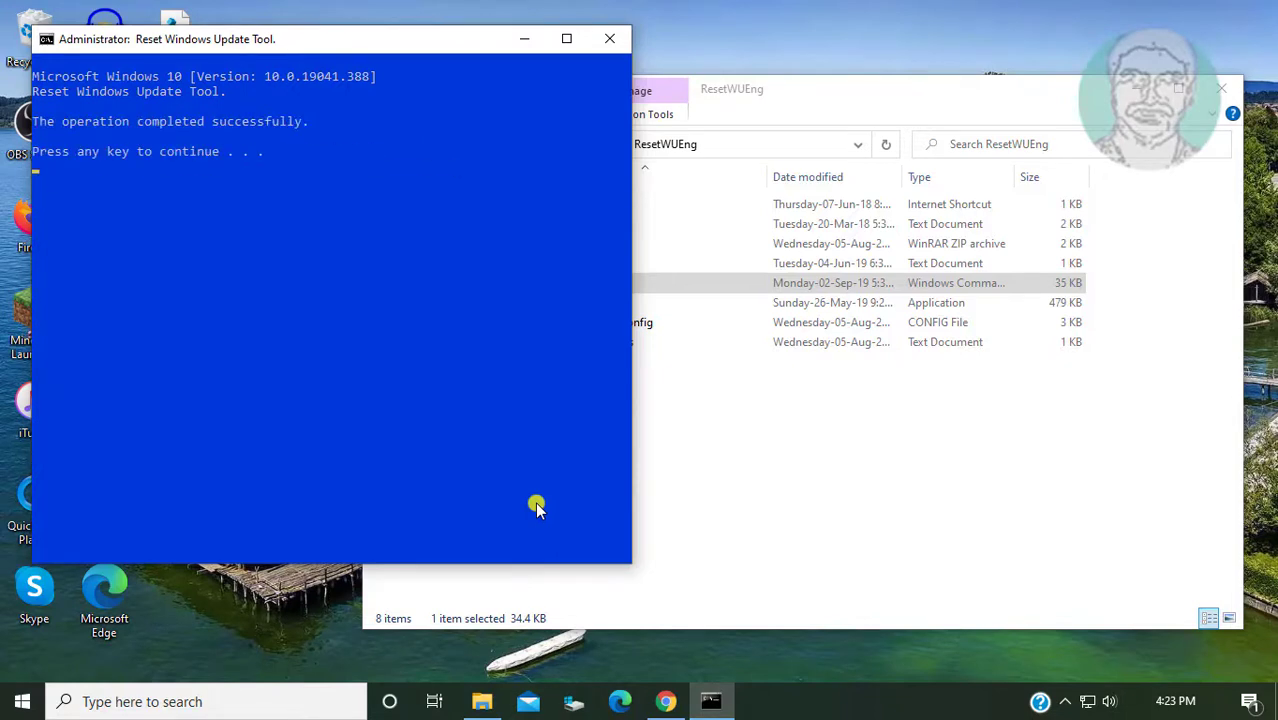
pyautogui.press('enter')
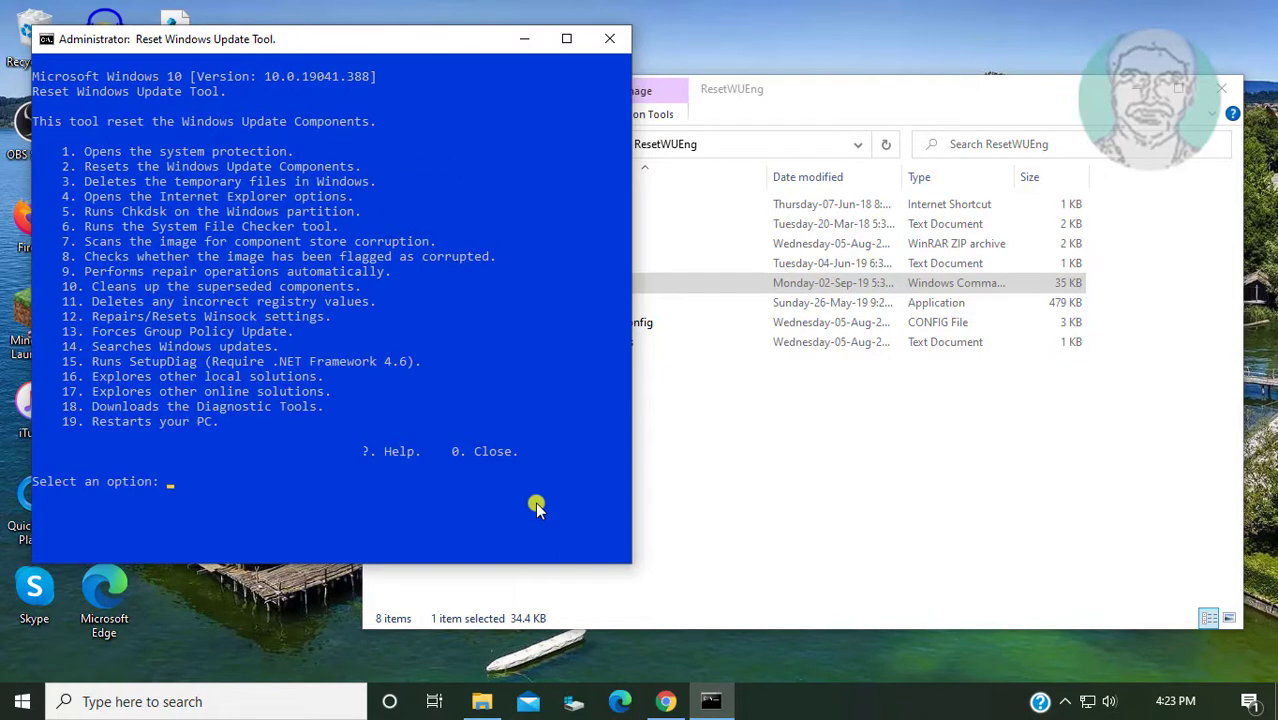
pyautogui.write('0')
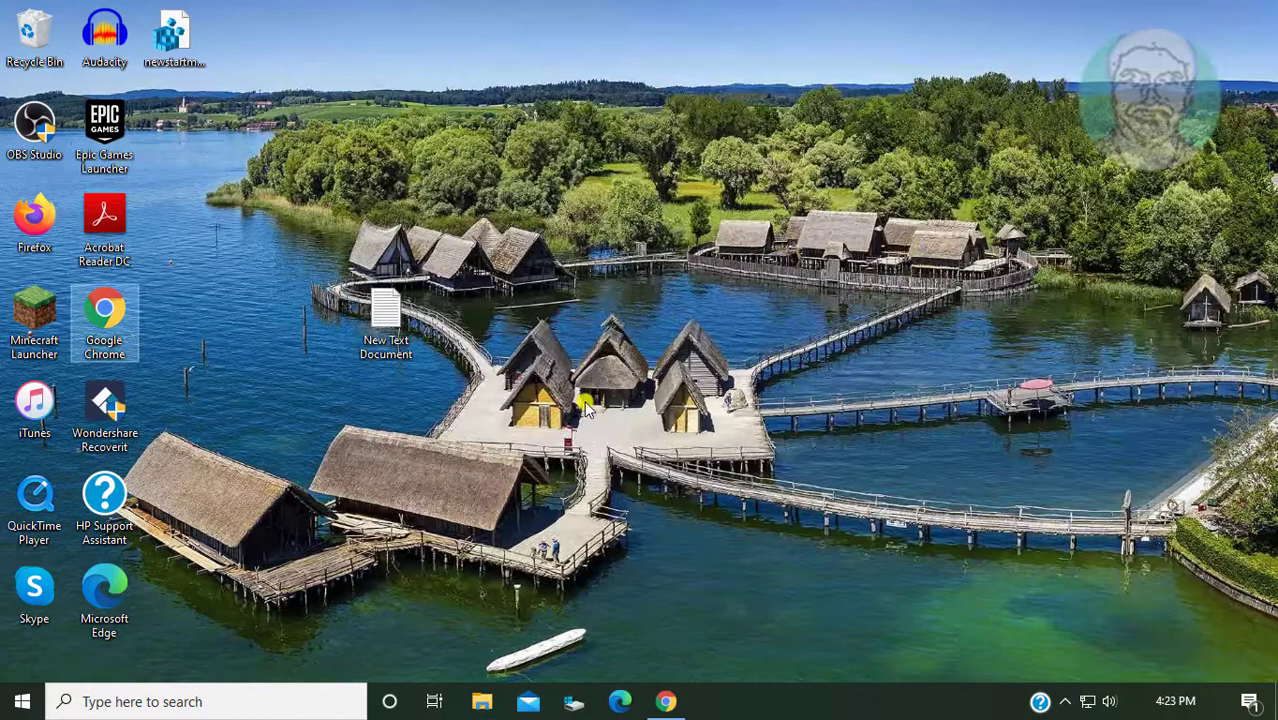
# Reach Windows Update in Settings > Update & Security and retry the failed update check.
pyautogui.click(18, 700)
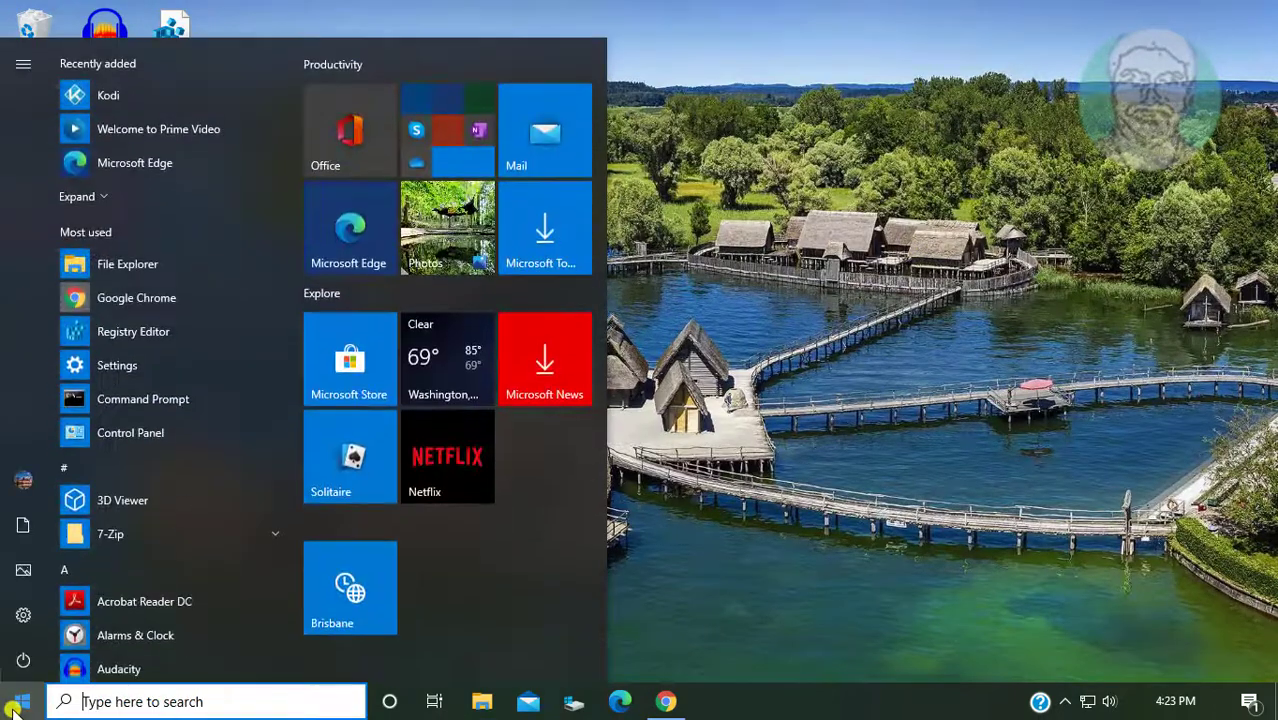
pyautogui.click(116, 364)
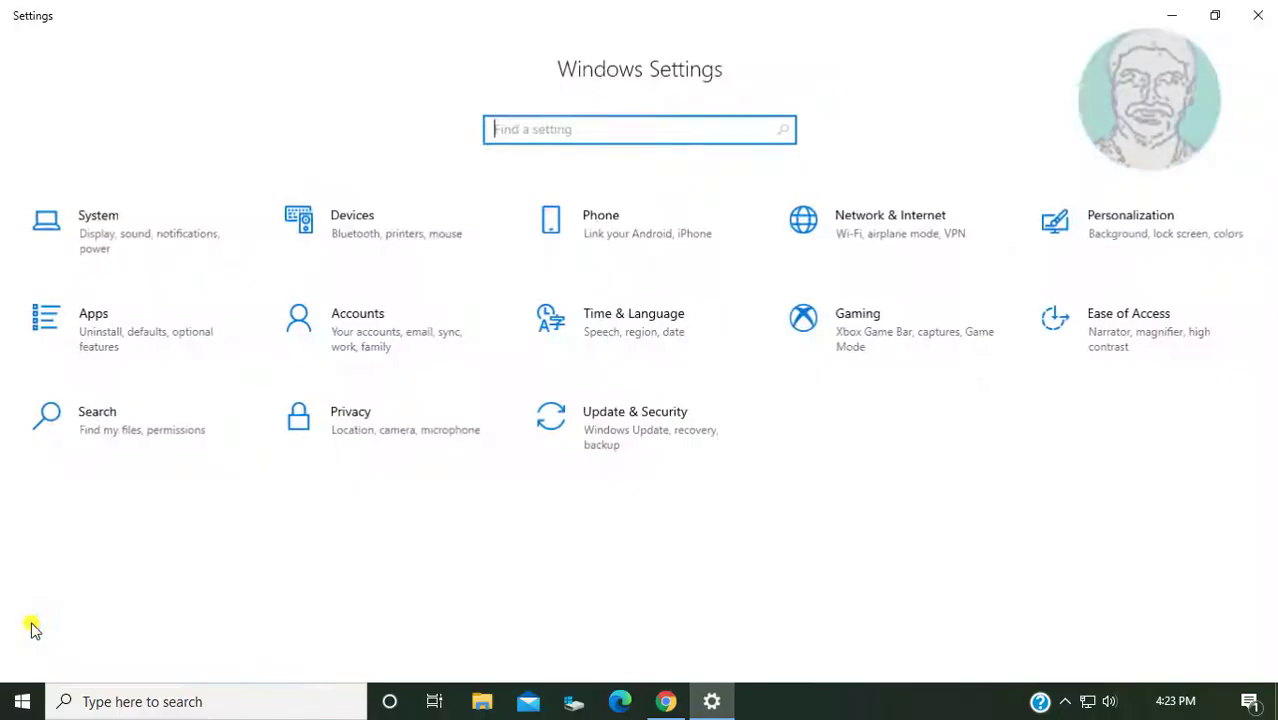
pyautogui.click(636, 424)
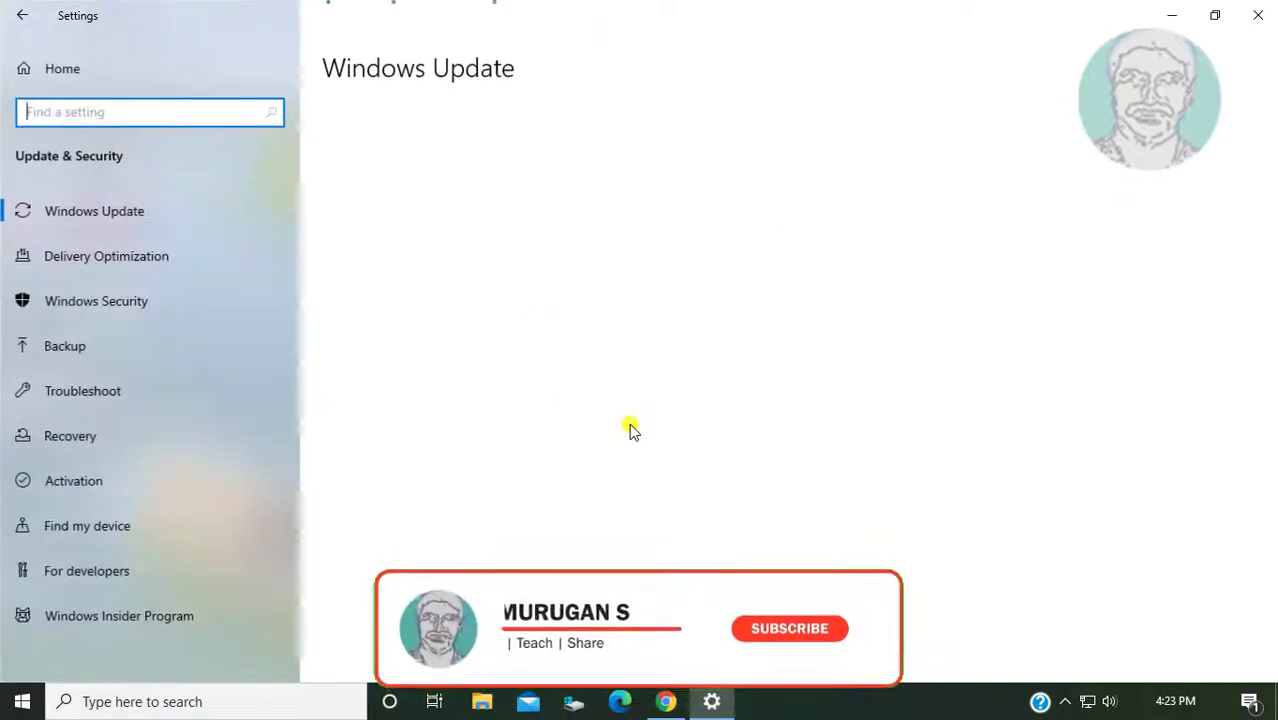
pyautogui.click(94, 212)
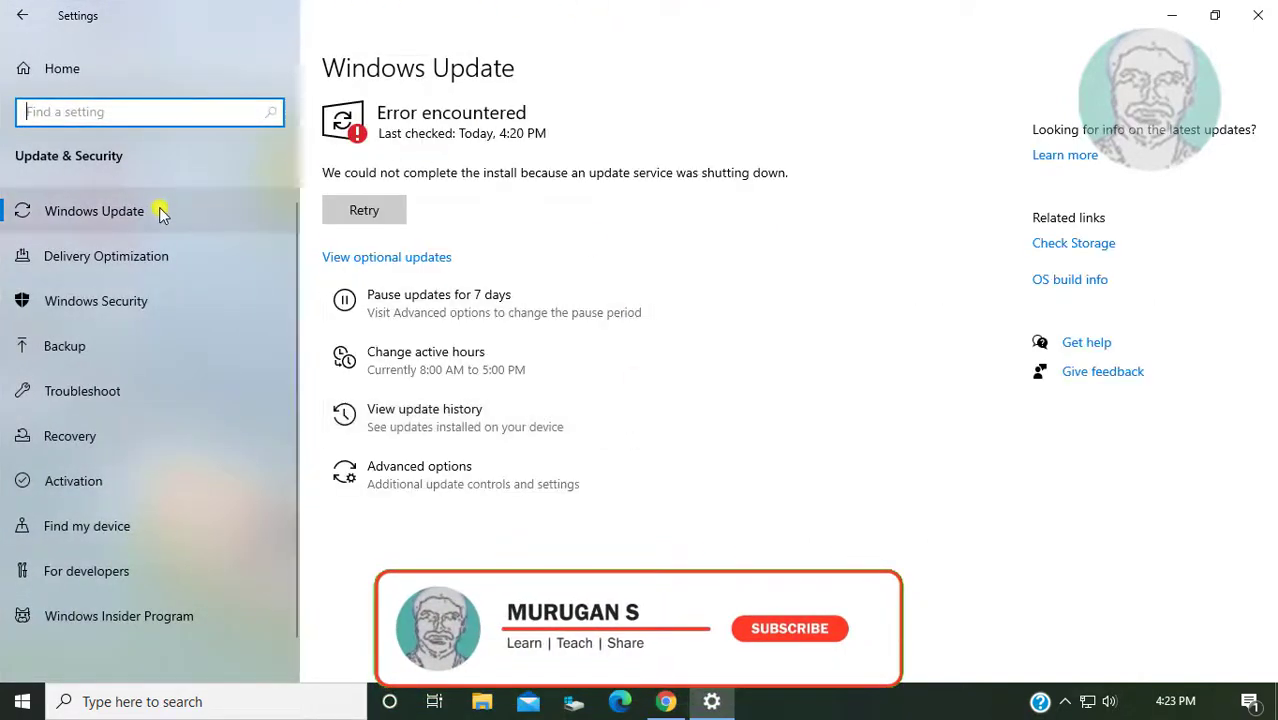
pyautogui.click(364, 210)
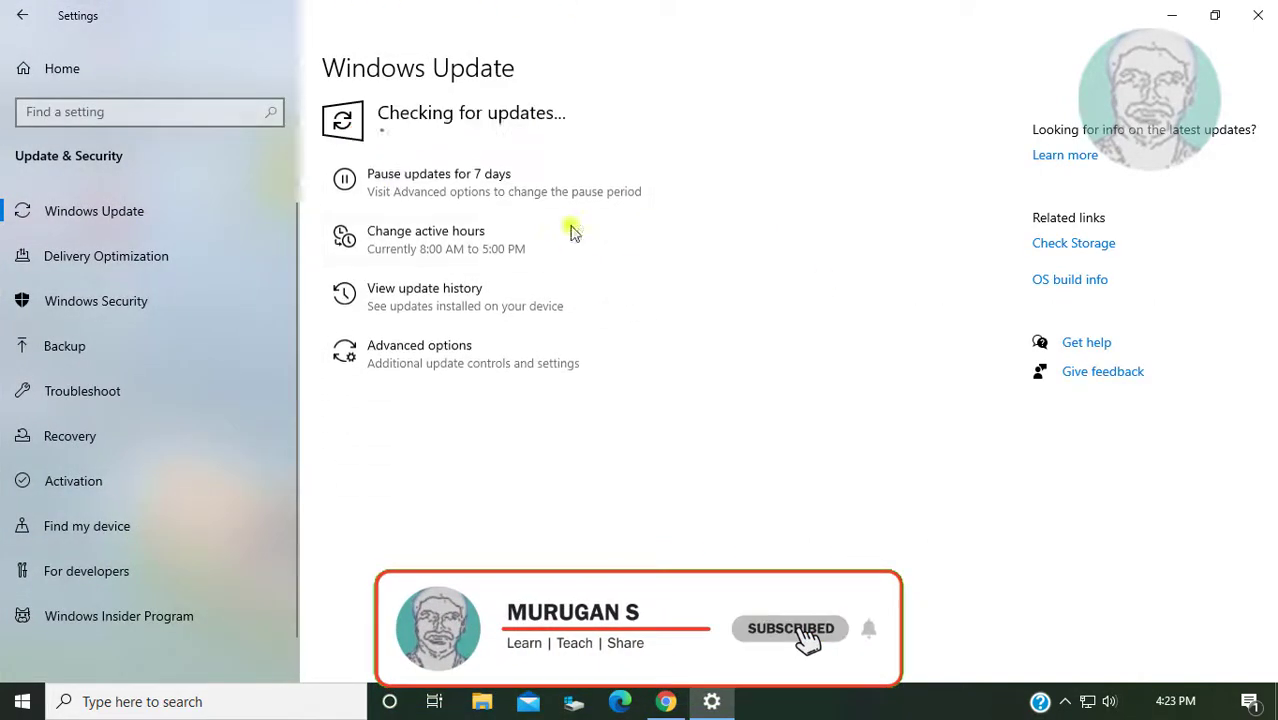